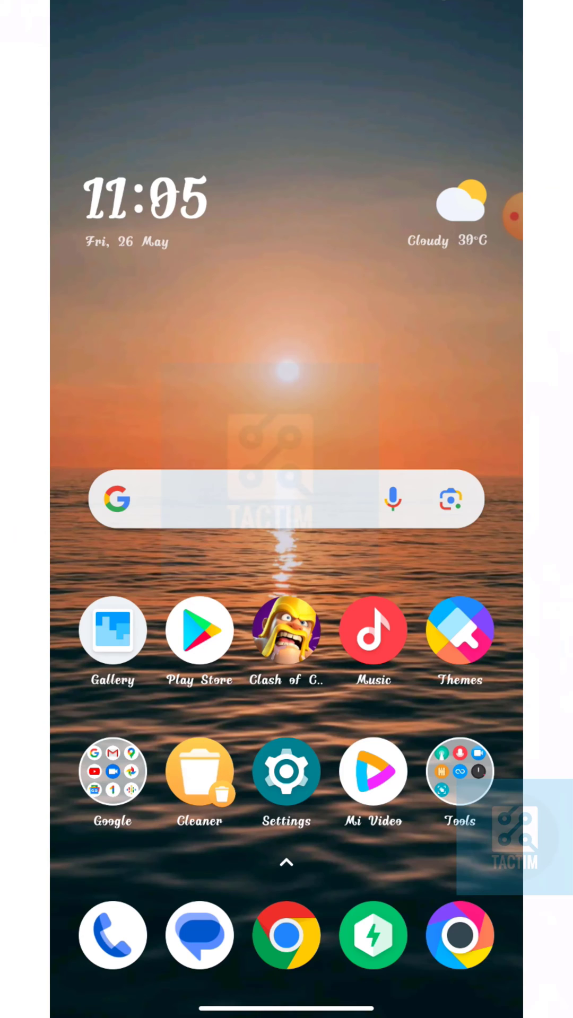
Step: Open the phone's Settings and go to the Apps section
scroll(up, 3)
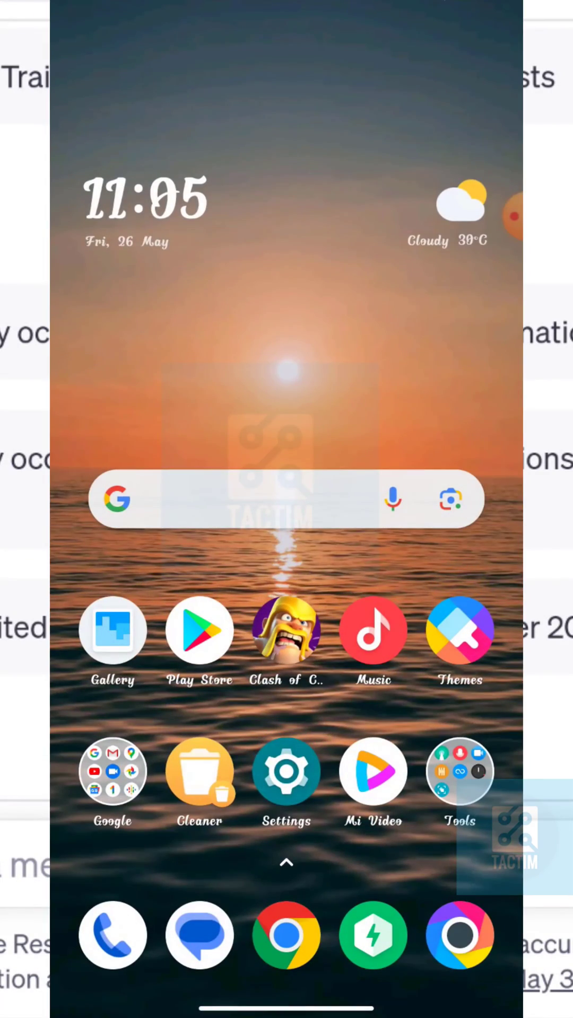
click(286, 771)
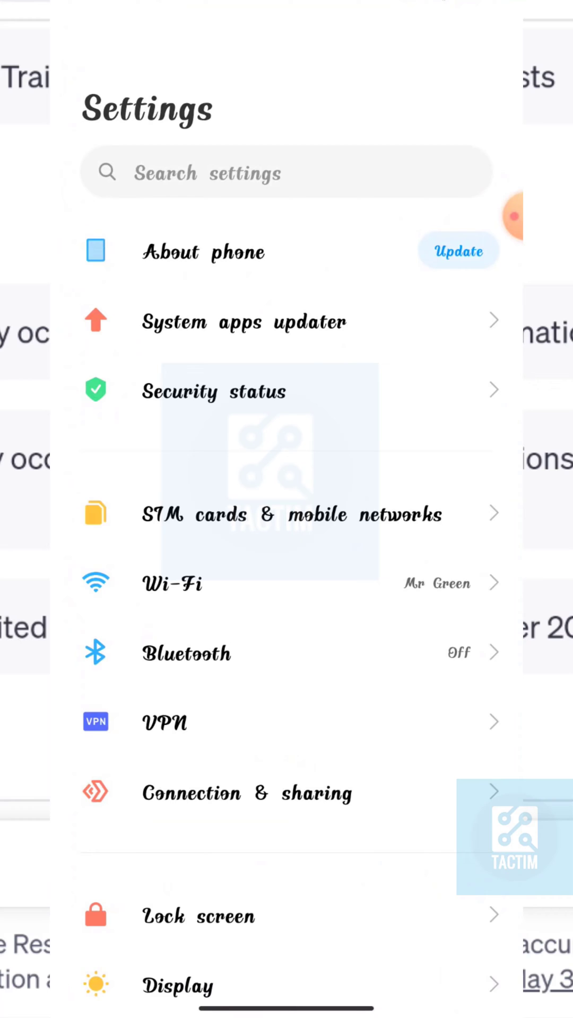
scroll(down, 3)
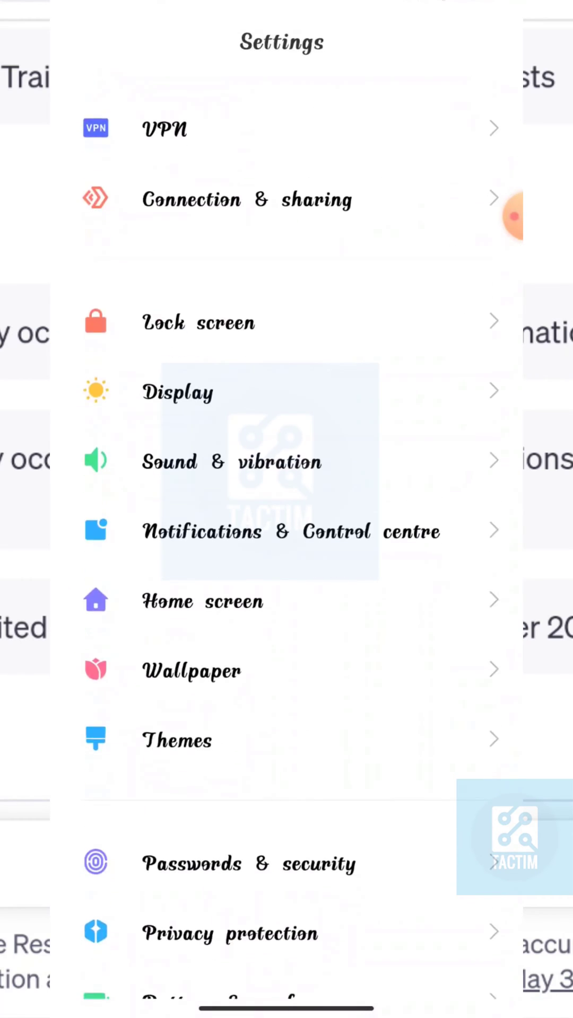
scroll(down, 3)
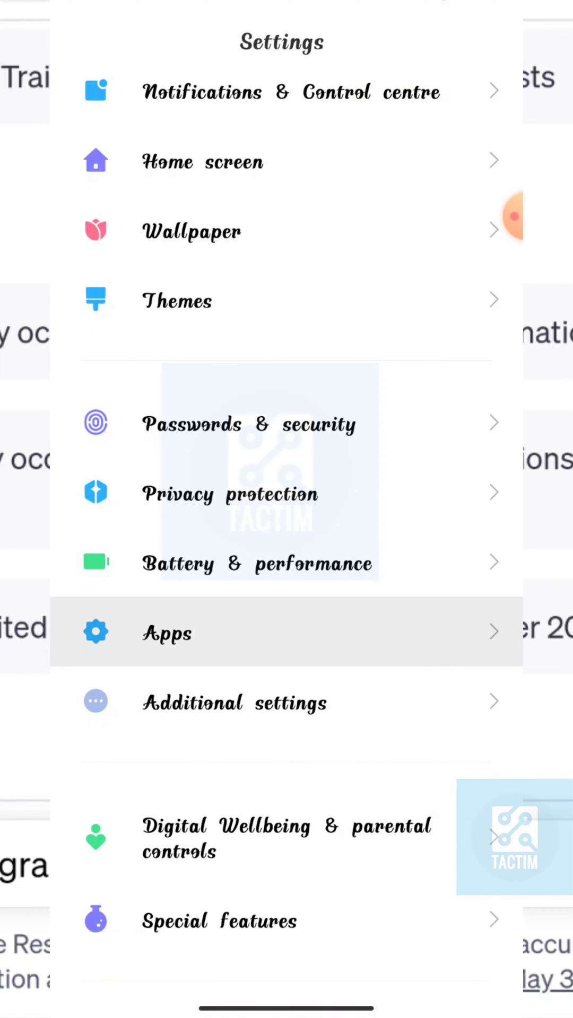
click(167, 632)
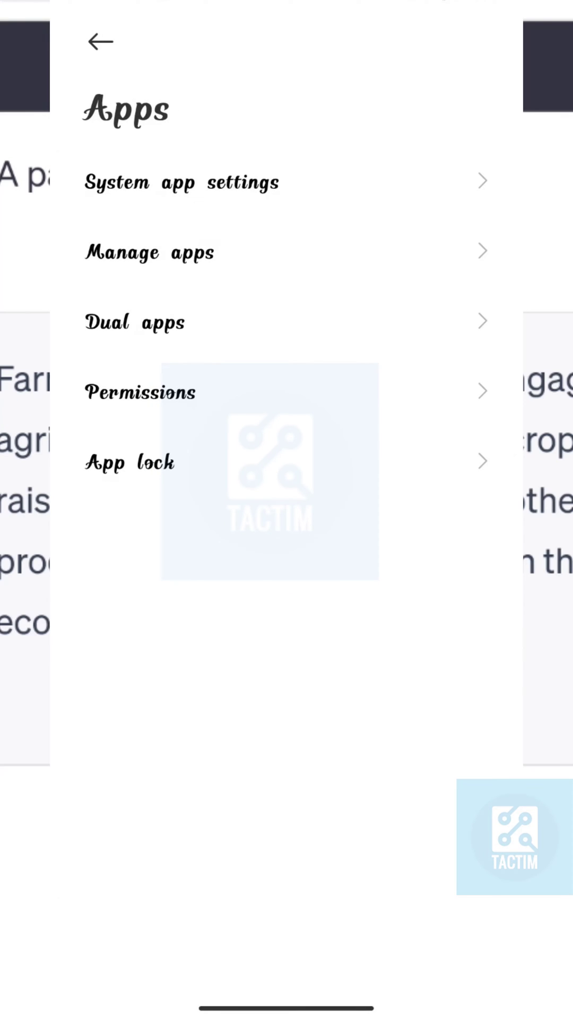
Step: Open Manage apps and scroll down the installed-app list to KakaoTalk's App info
click(150, 252)
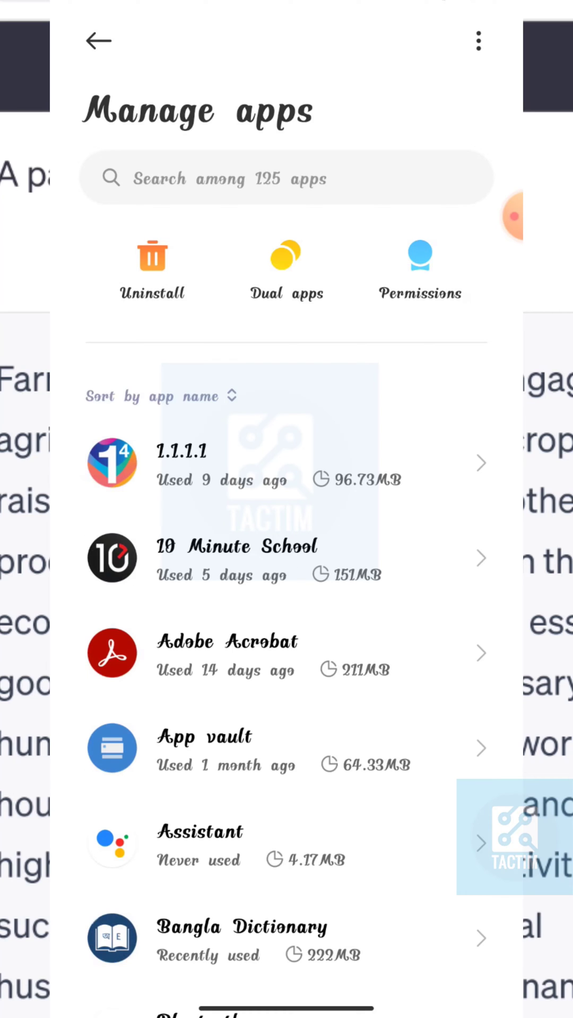
scroll(down, 3)
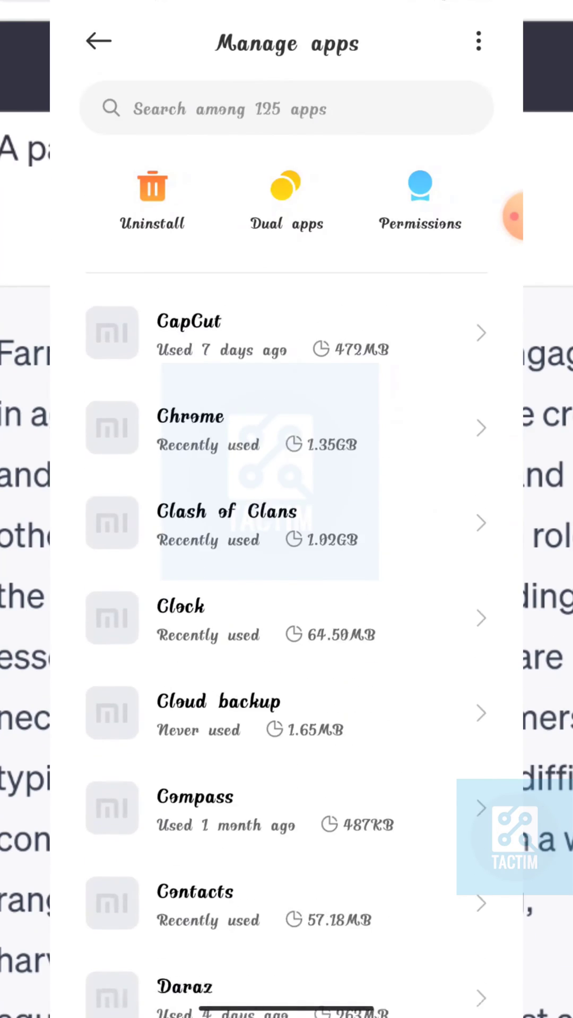
scroll(down, 3)
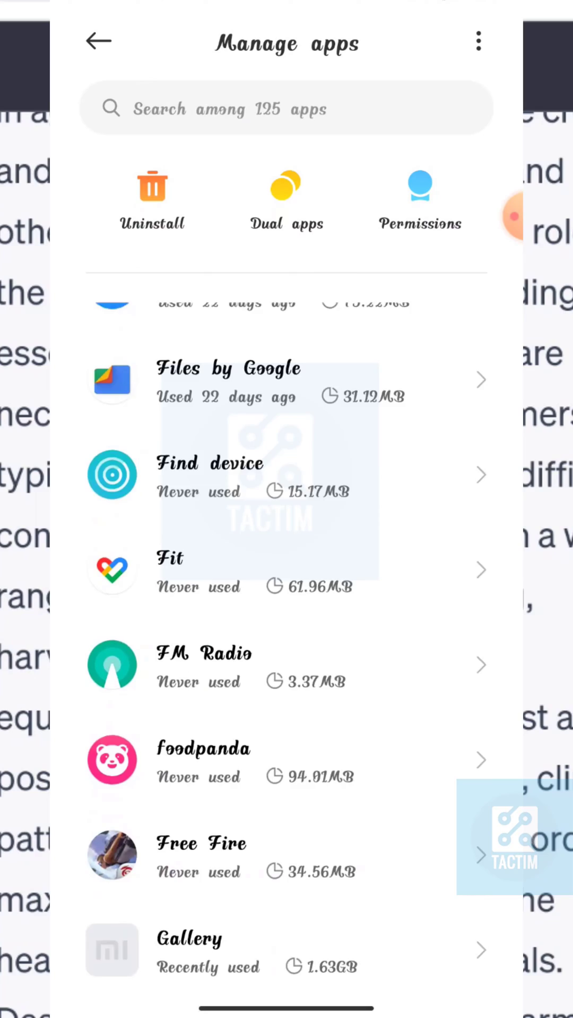
scroll(down, 3)
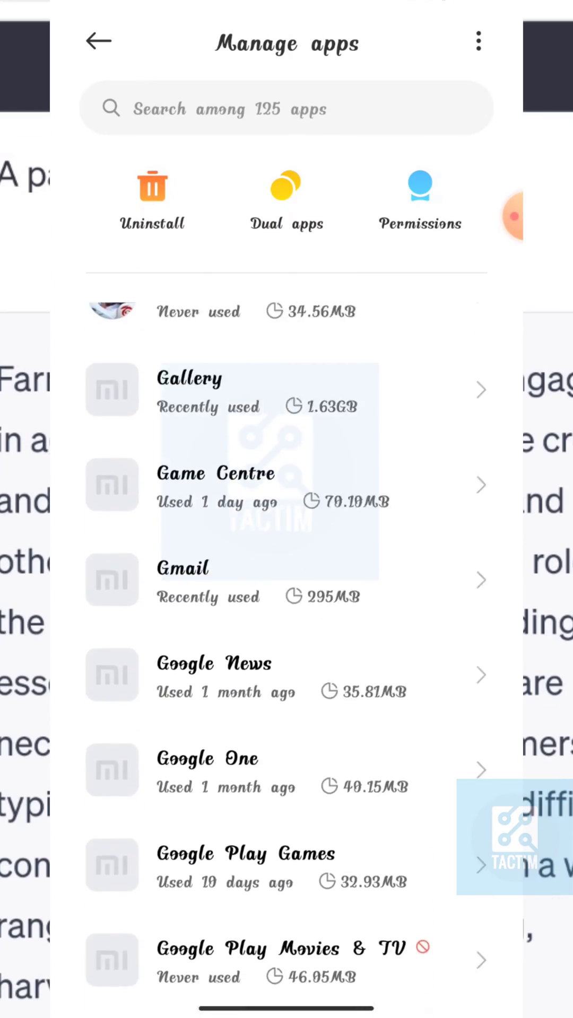
scroll(down, 3)
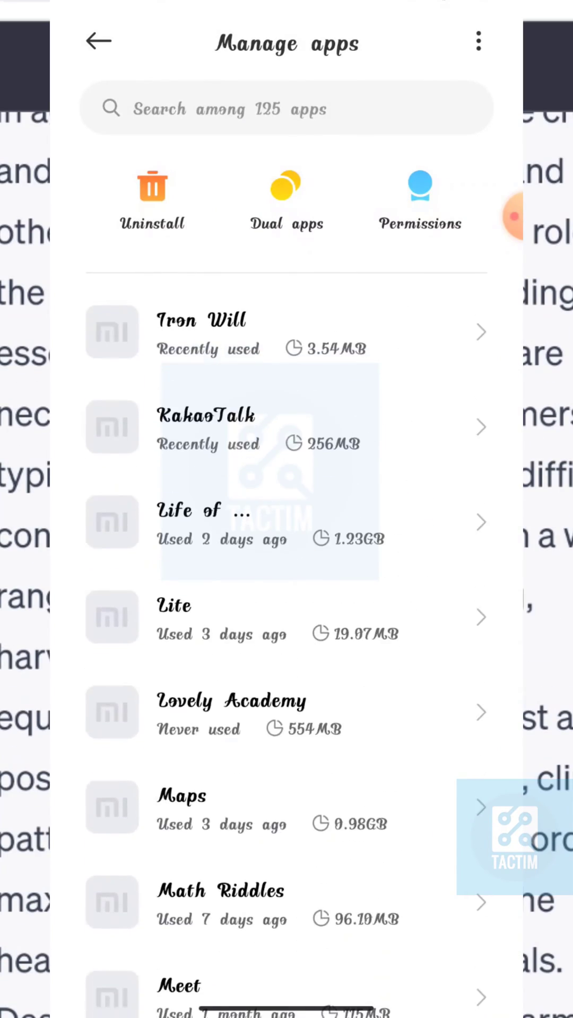
scroll(down, 3)
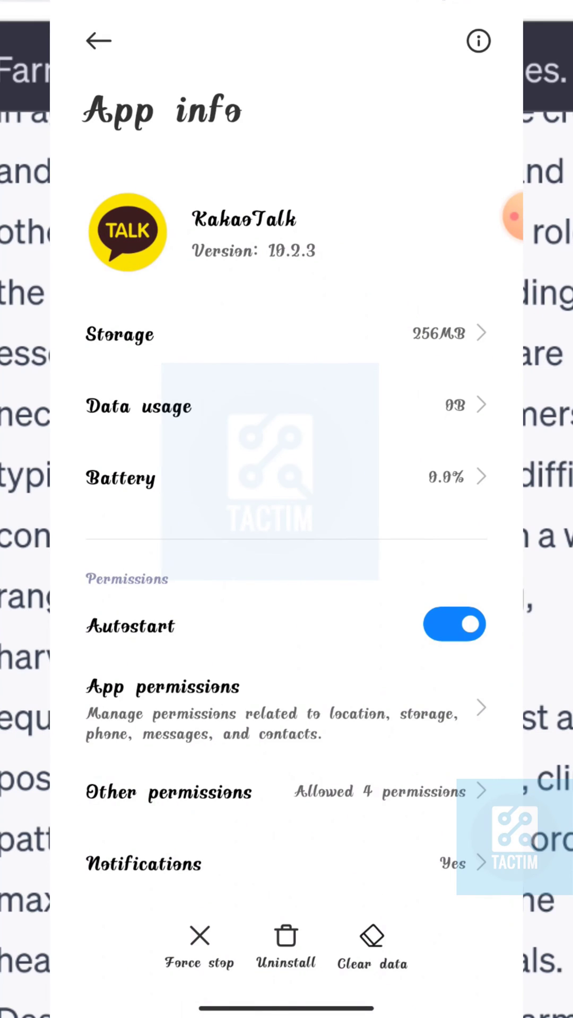
Step: Clear all of KakaoTalk's data and confirm the deletion with OK
click(373, 946)
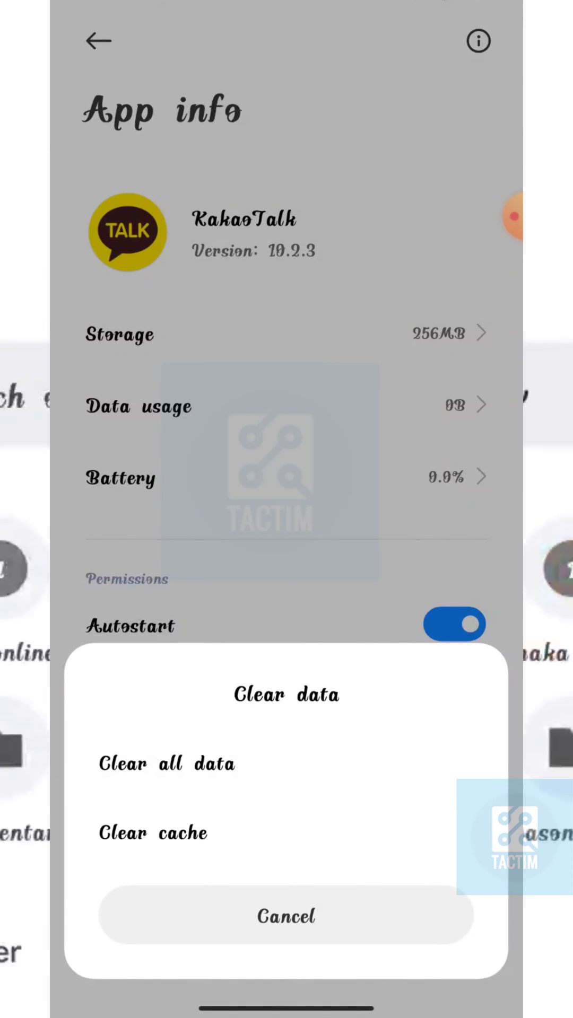
click(166, 762)
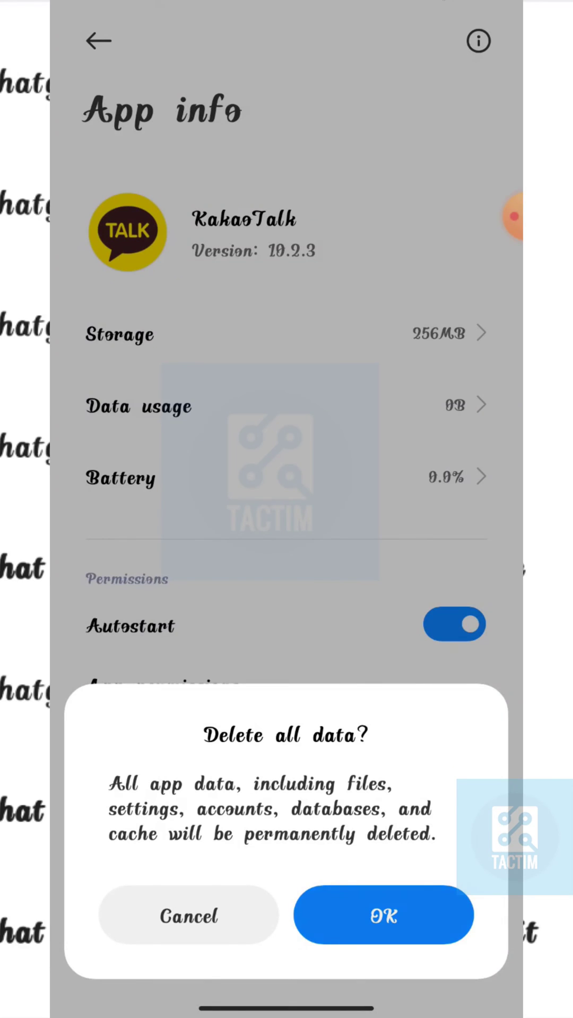
click(383, 915)
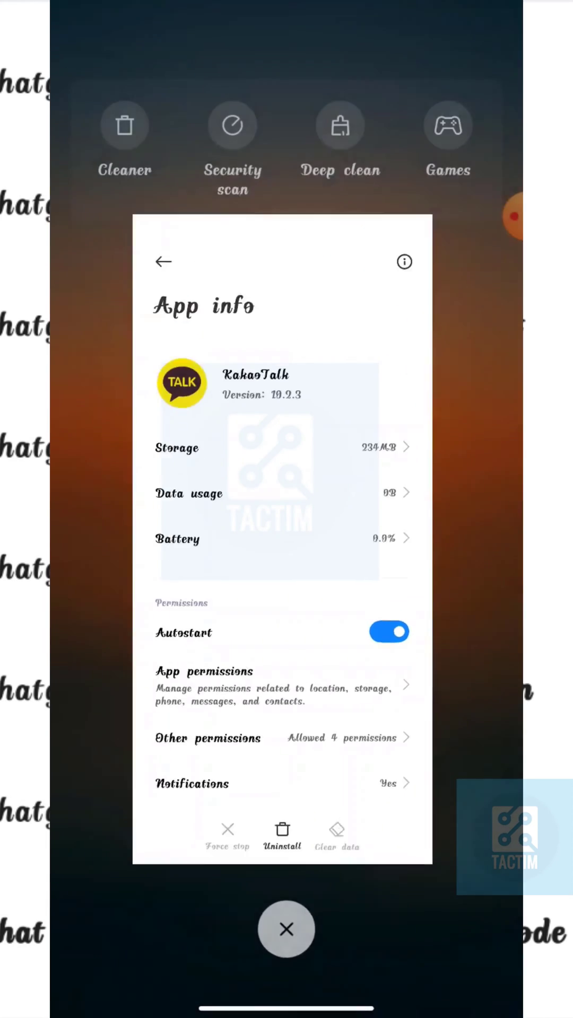
Step: Dismiss the recent apps overview and launch KakaoTalk from the app drawer
click(285, 929)
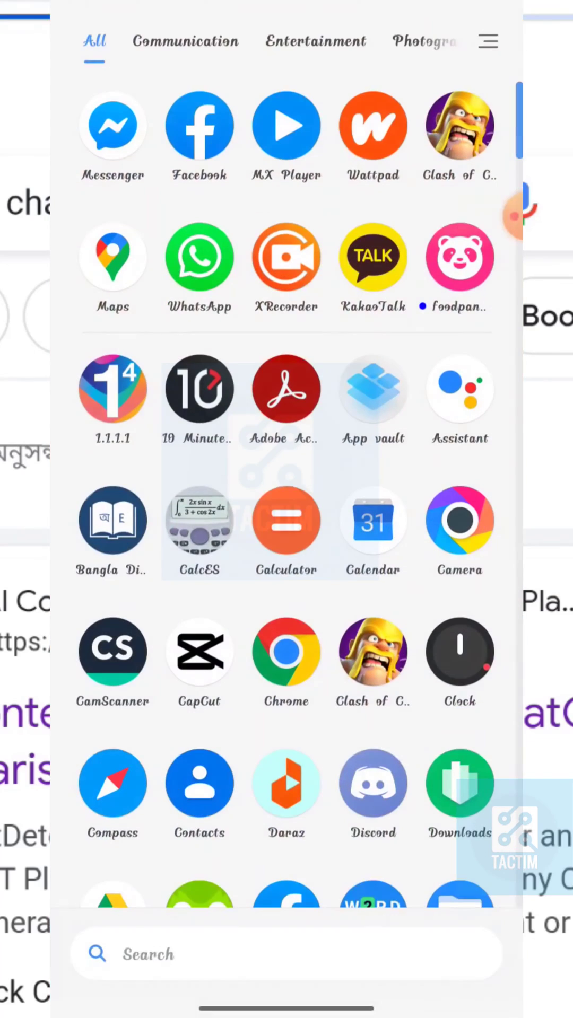
click(372, 256)
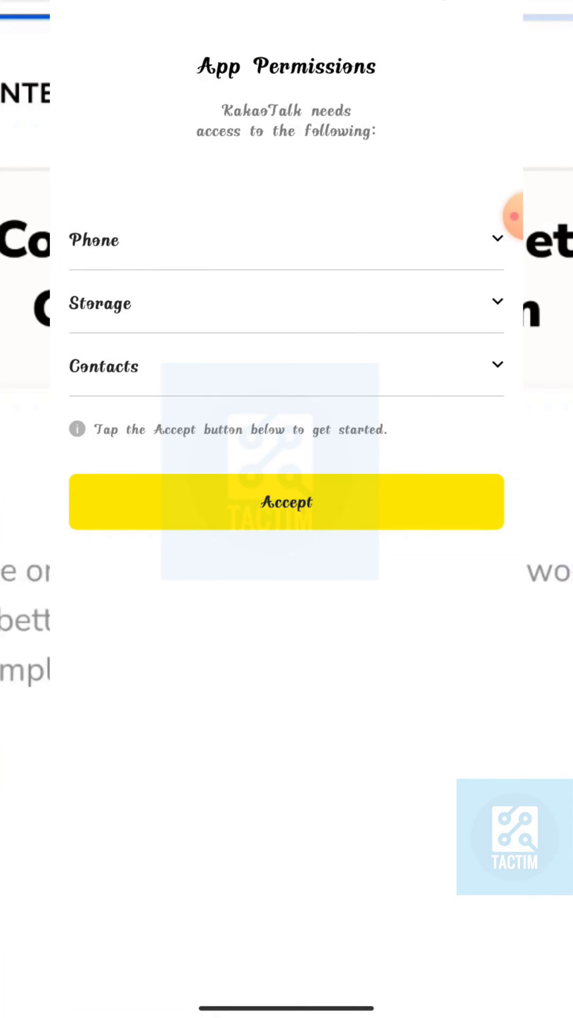